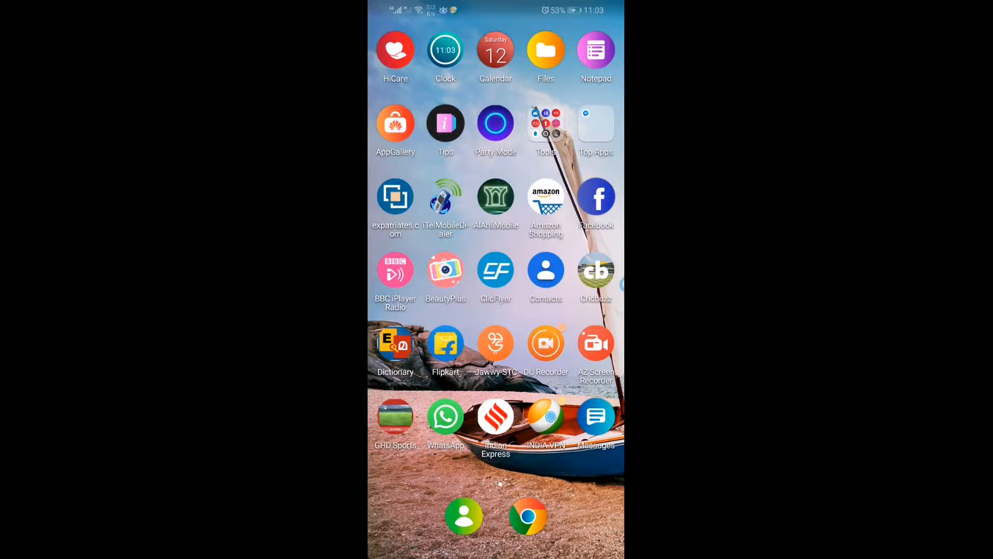
Swipe across the home screen to reach the next page of installed apps.
scroll(left, 3)
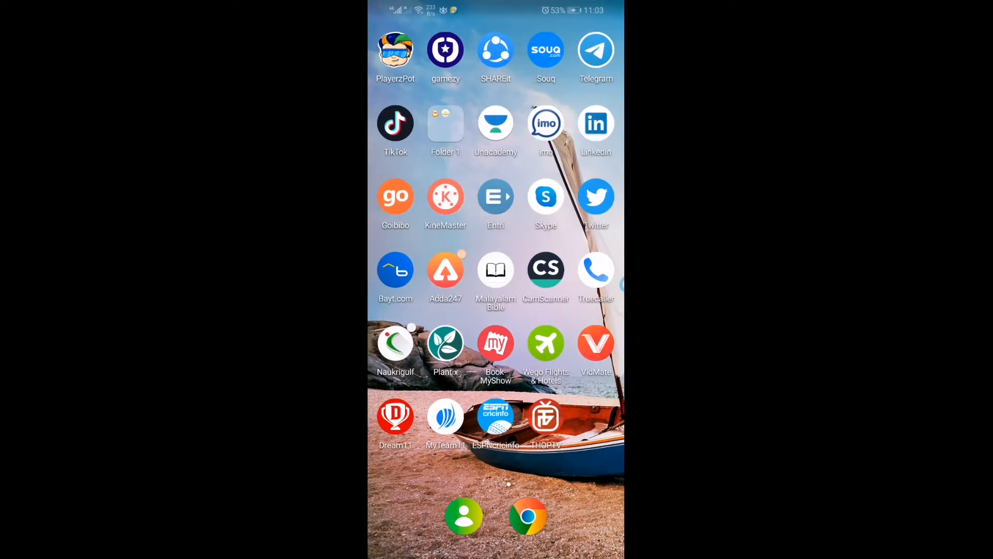
scroll(right, 3)
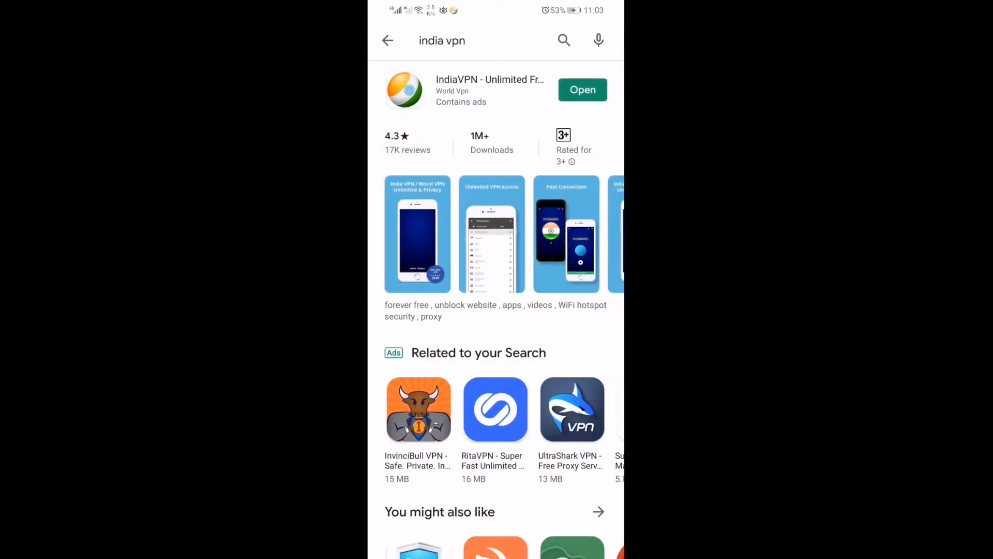
click(582, 89)
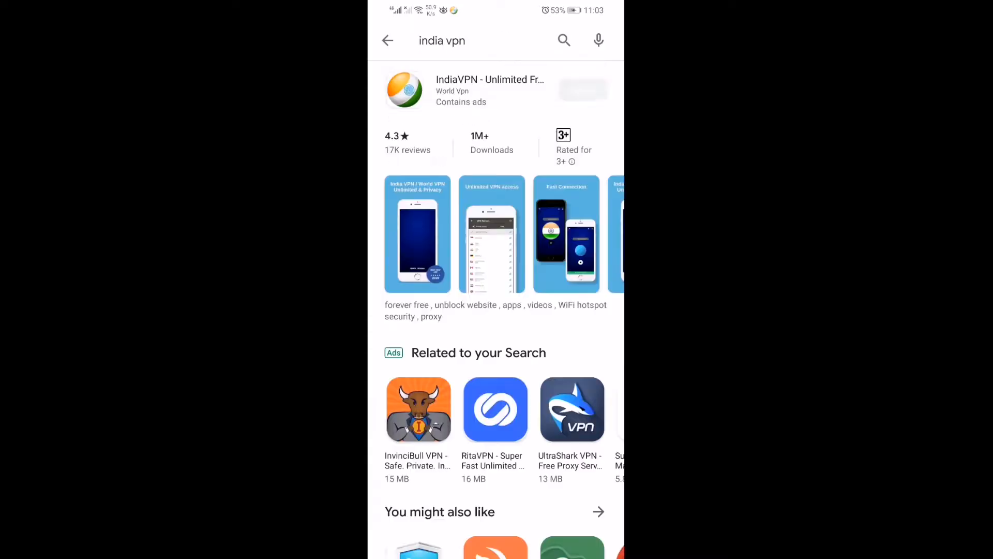
click(468, 40)
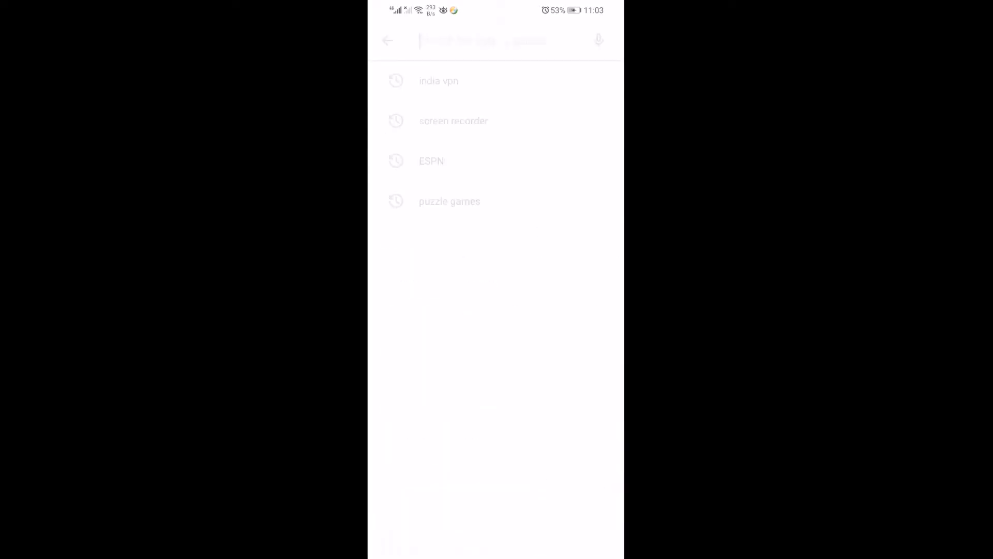
text(in)
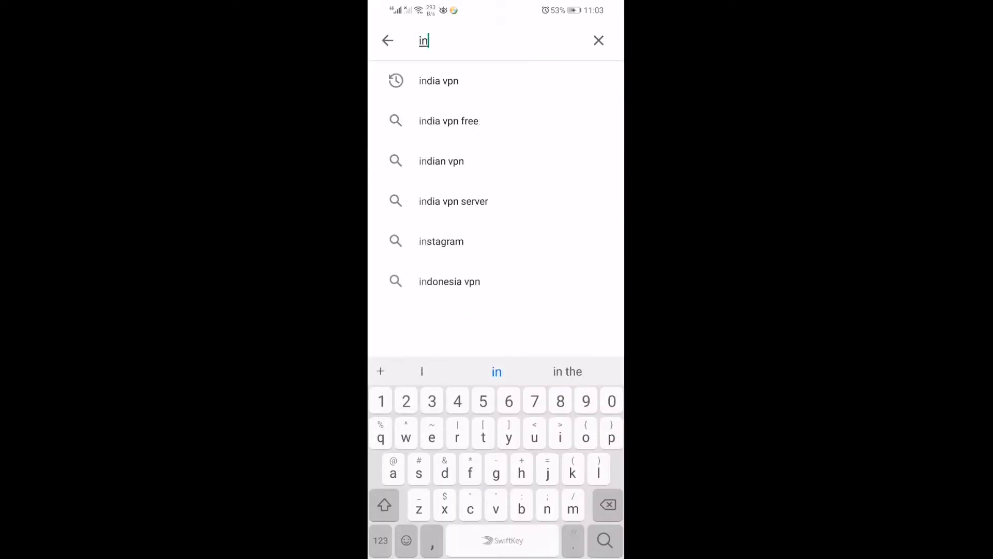
click(438, 80)
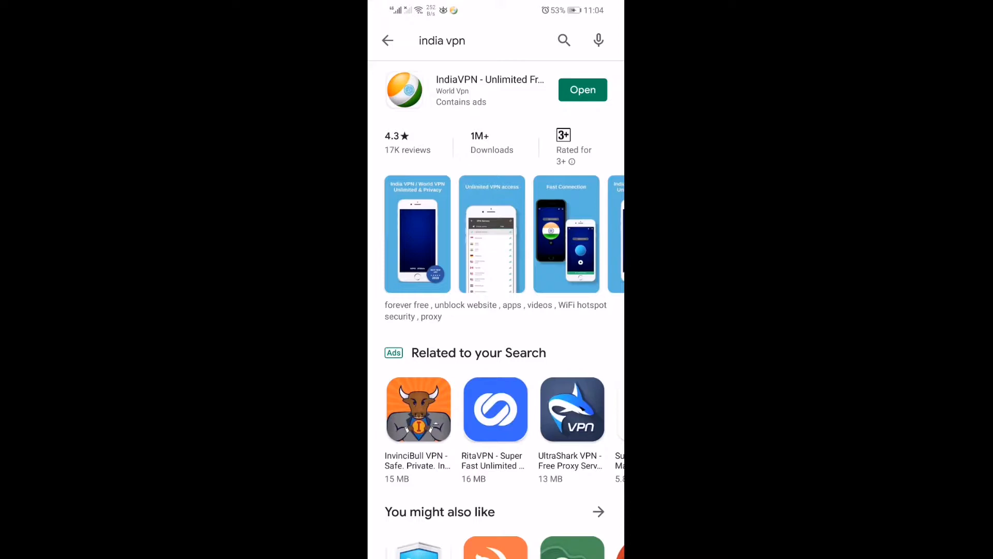
Launch IndiaVPN, connected to a United States server, and bring up its side menu.
click(581, 89)
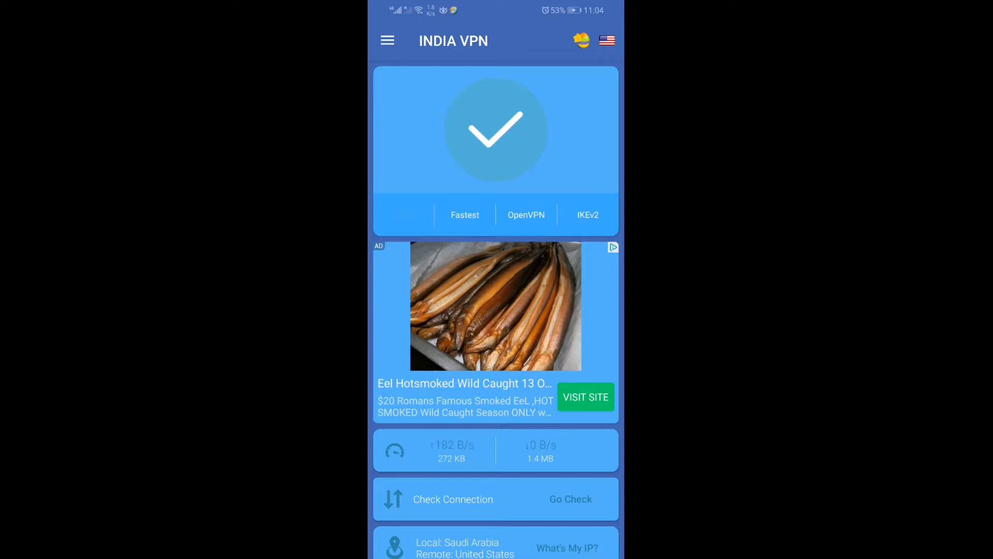
click(387, 40)
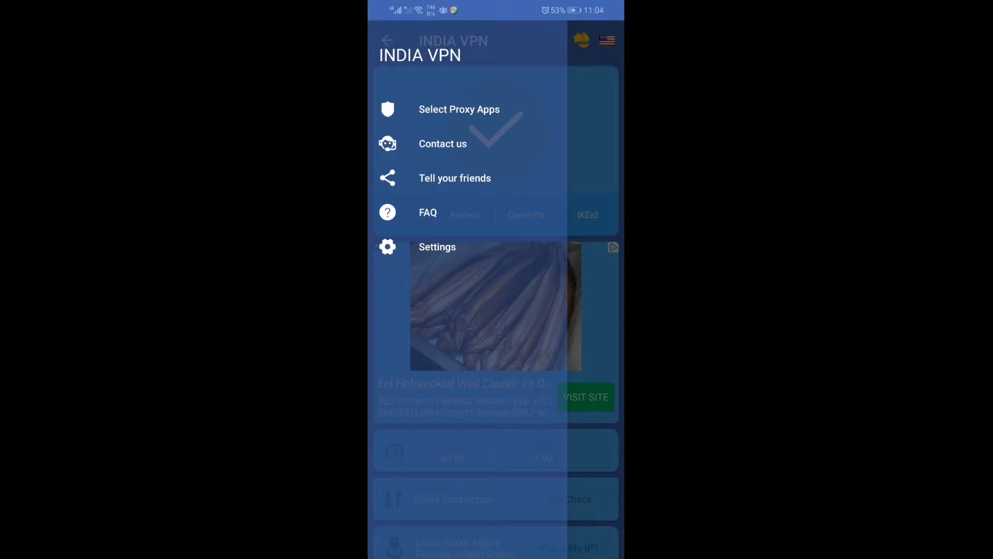
click(387, 40)
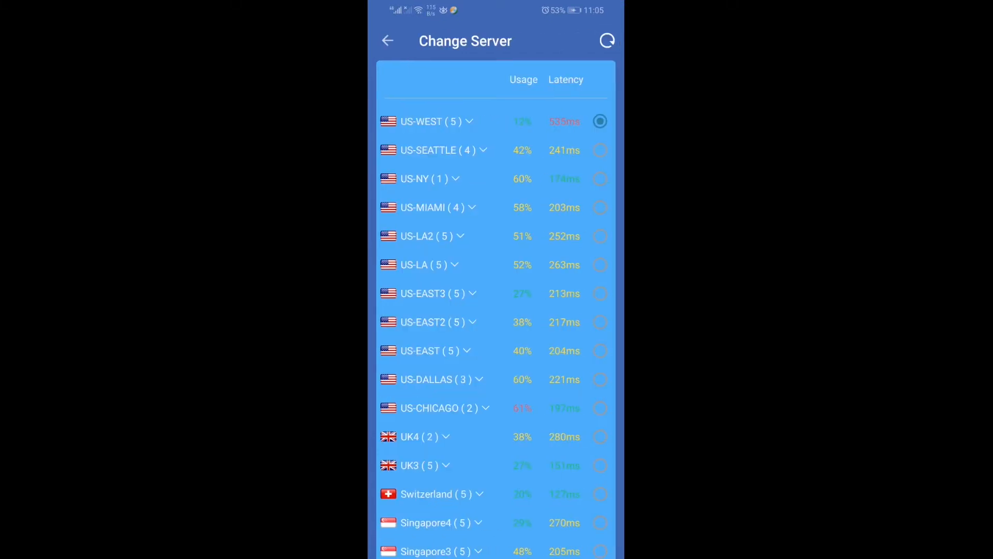
Scroll the Change Server list down to the India (3) server entry.
scroll(down, 3)
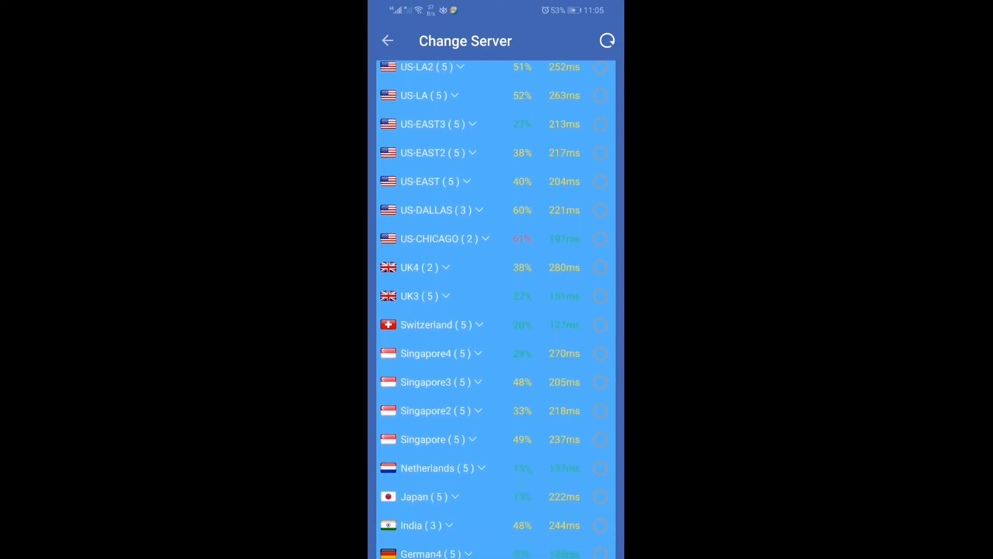
scroll(down, 3)
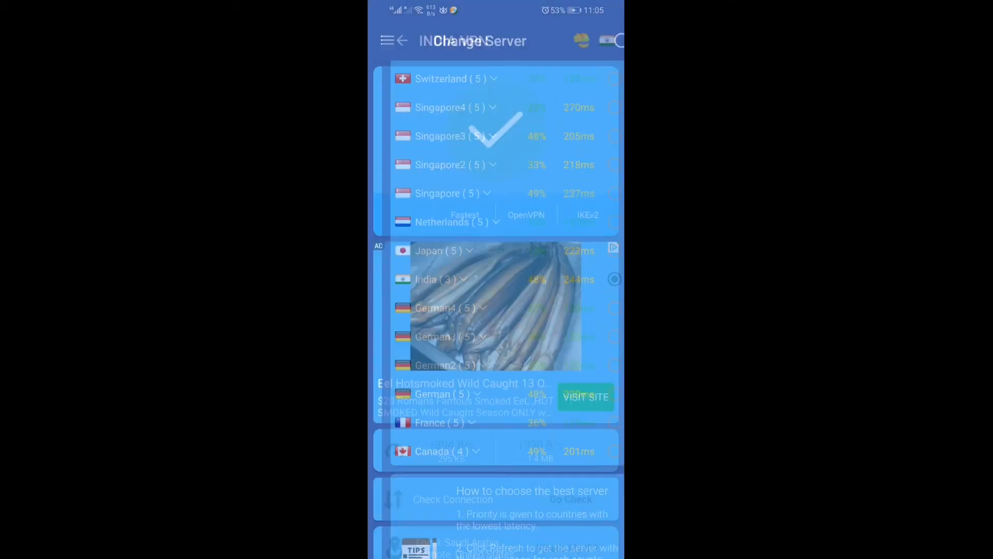
Connect to the India server and reveal the Remote location reading India.
click(450, 136)
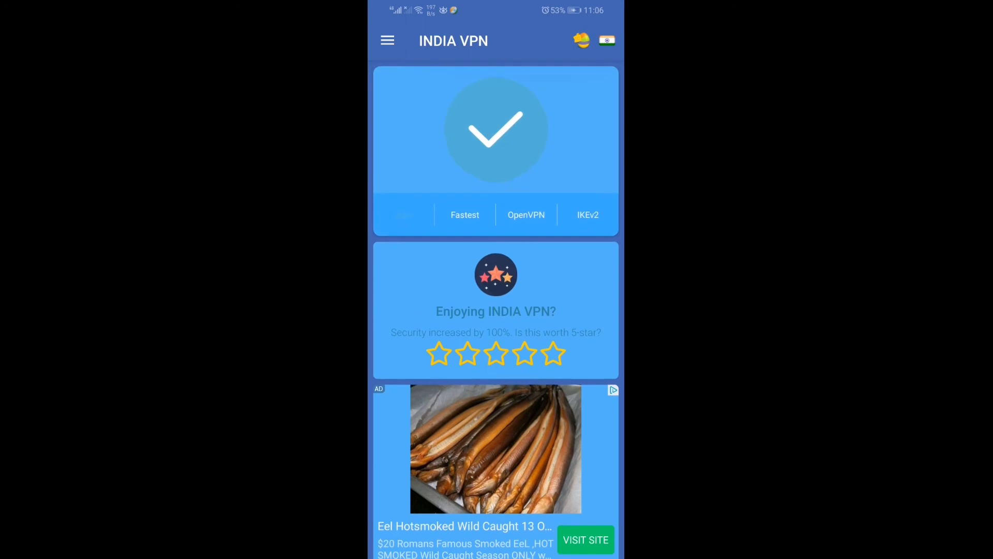
scroll(down, 3)
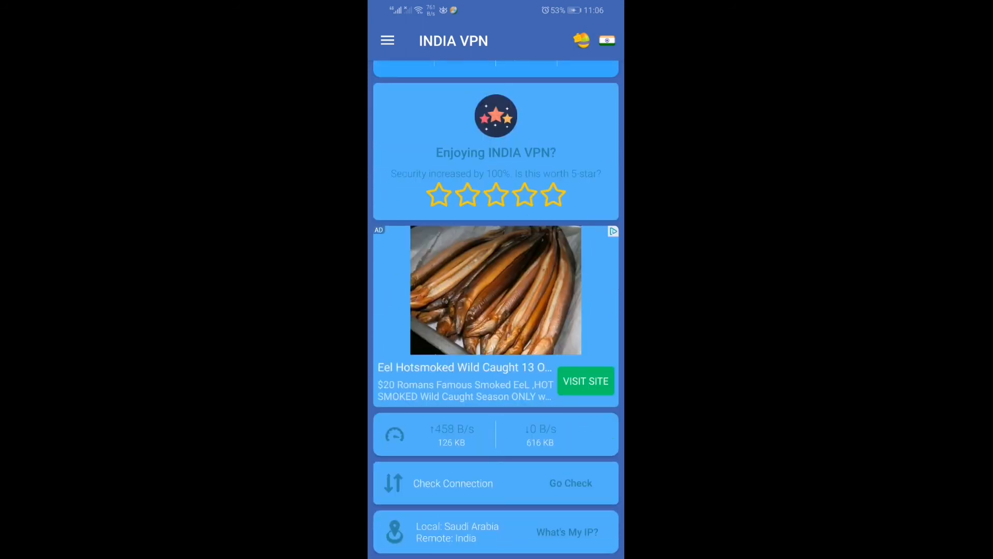